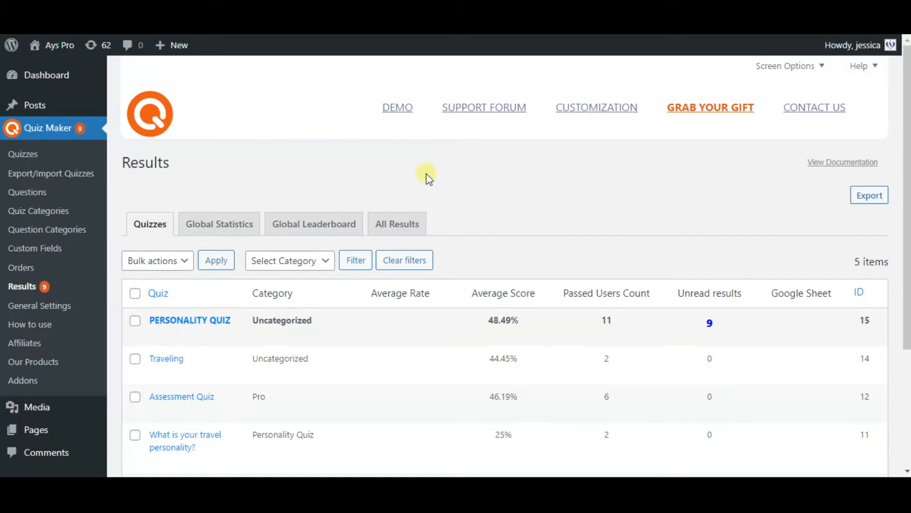
mouse_move(427, 177)
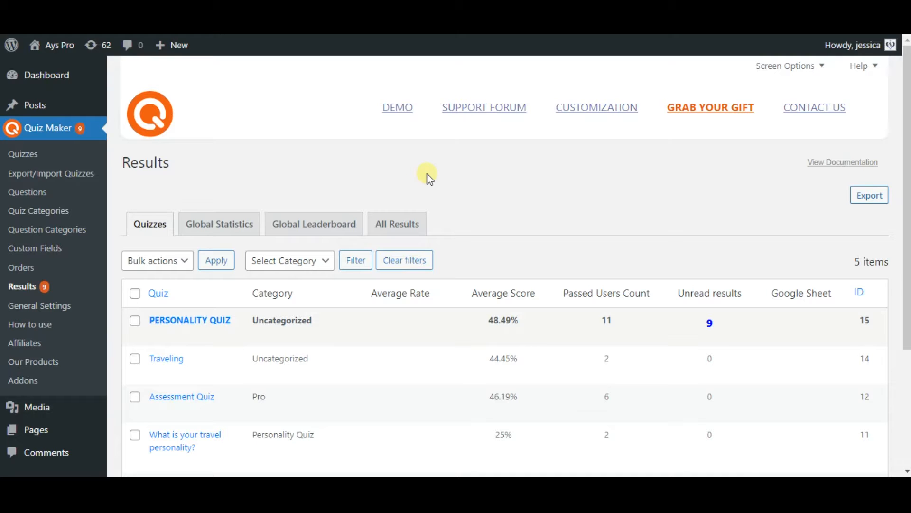
mouse_move(427, 177)
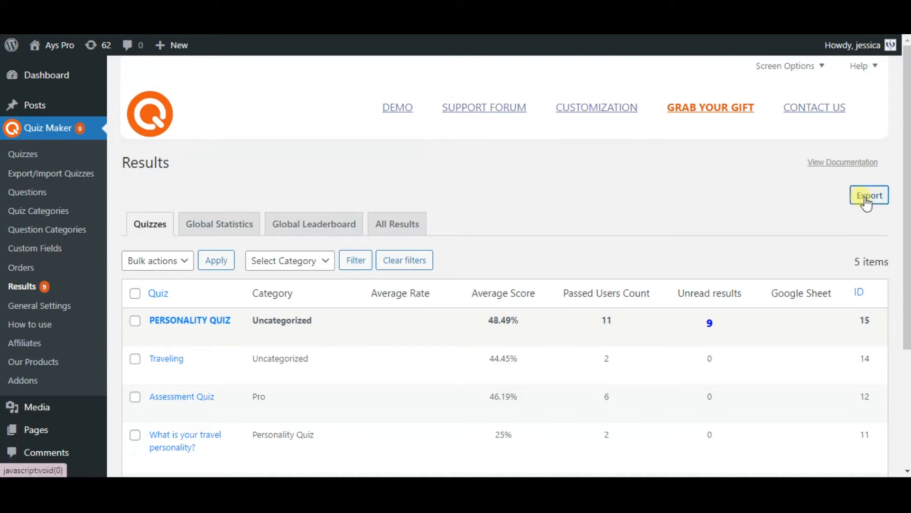
Open the Export Filter popup for quiz results, showing 28 matches.
left_click(869, 195)
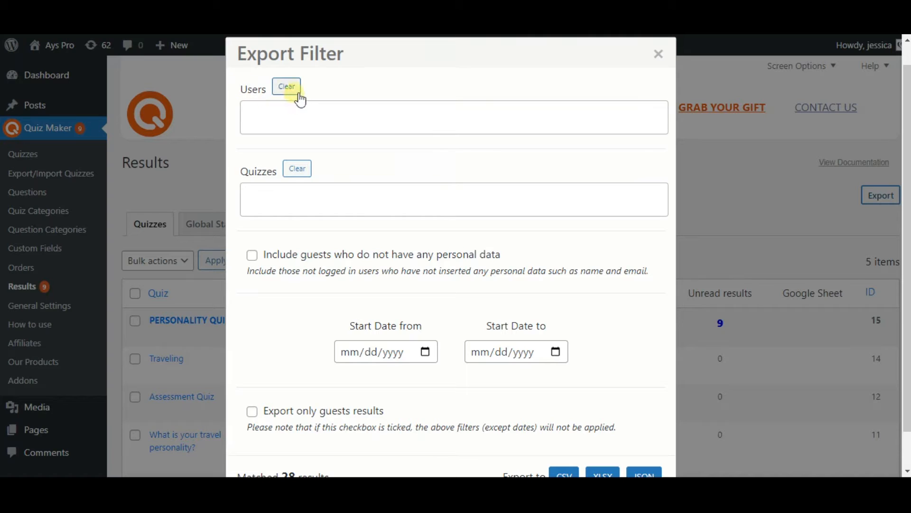
mouse_move(278, 145)
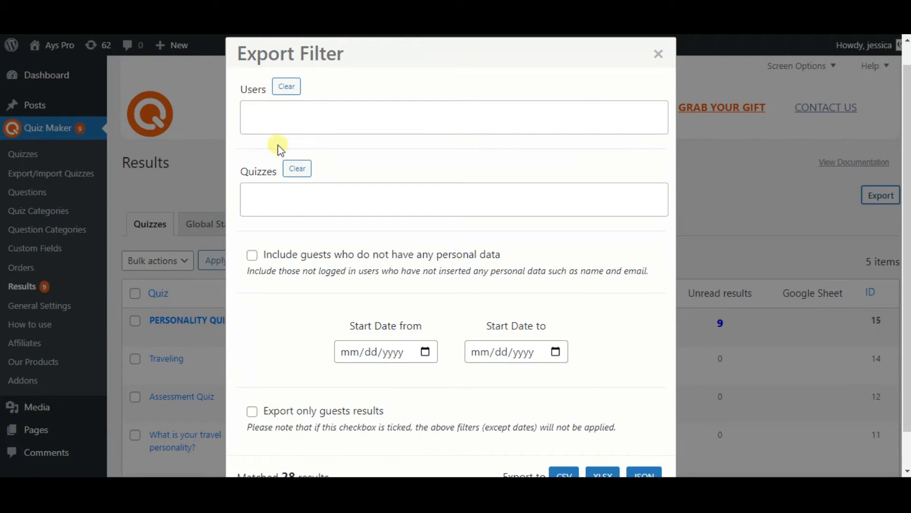
mouse_move(365, 153)
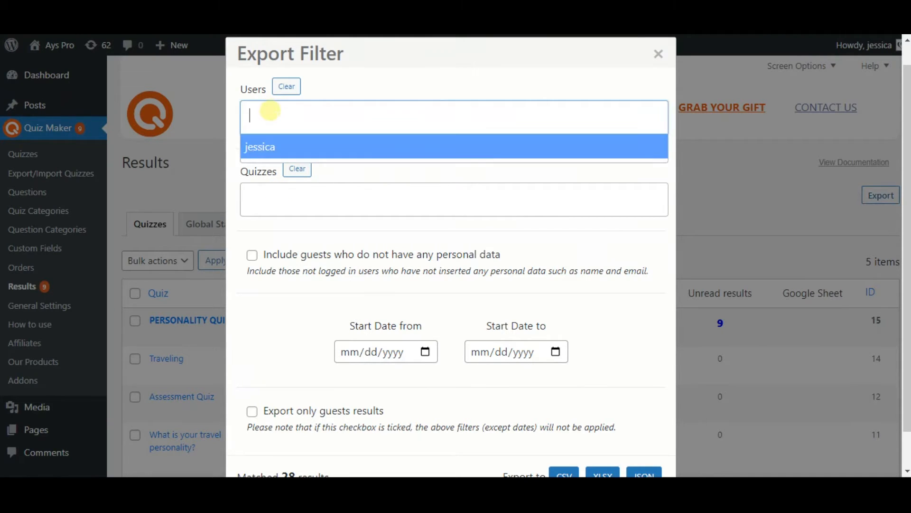
Filter the export to 'What is your travel personality?' and the single listed user.
left_click(260, 147)
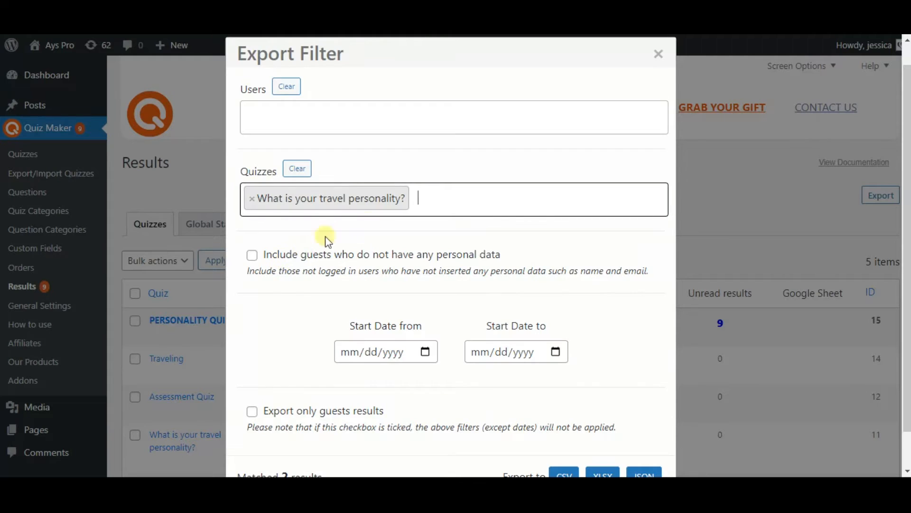
mouse_move(398, 208)
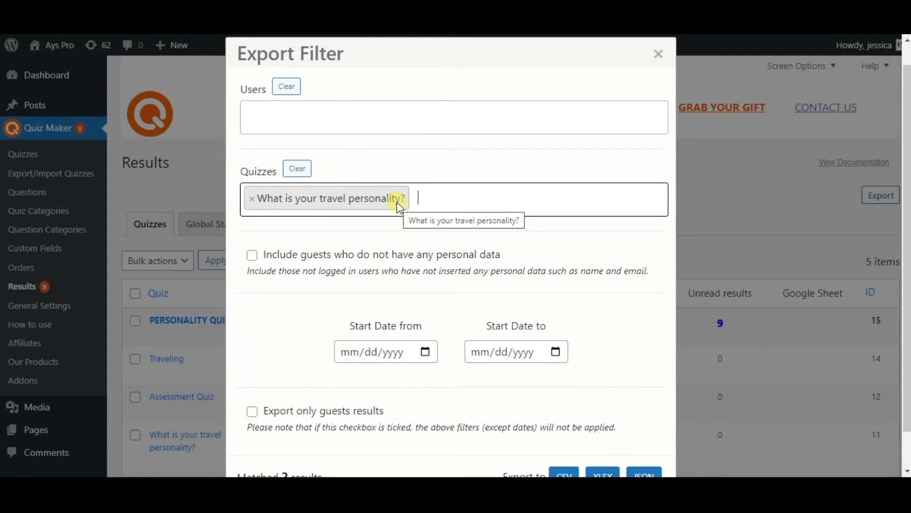
left_click(453, 117)
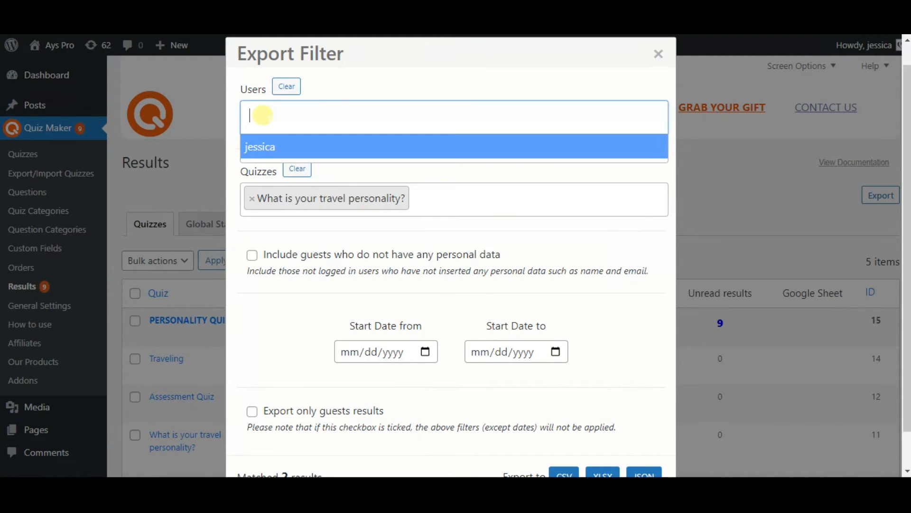
left_click(261, 147)
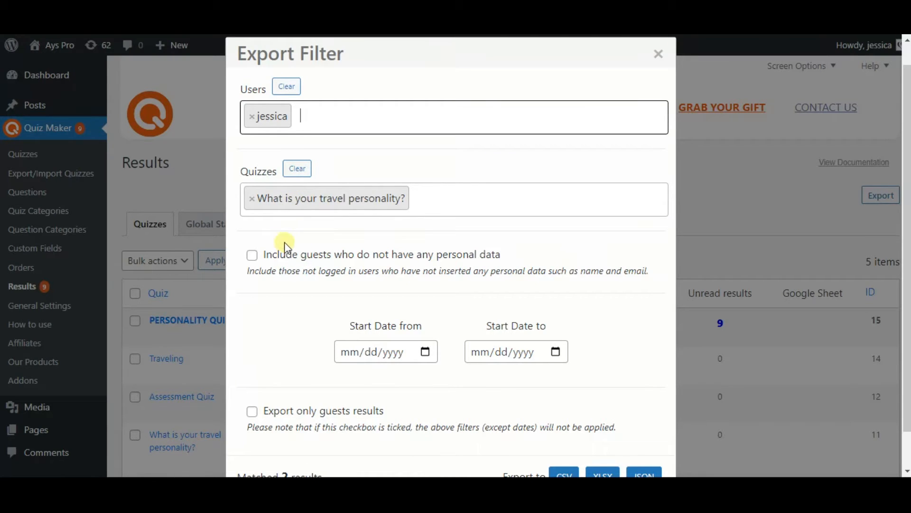
mouse_move(415, 249)
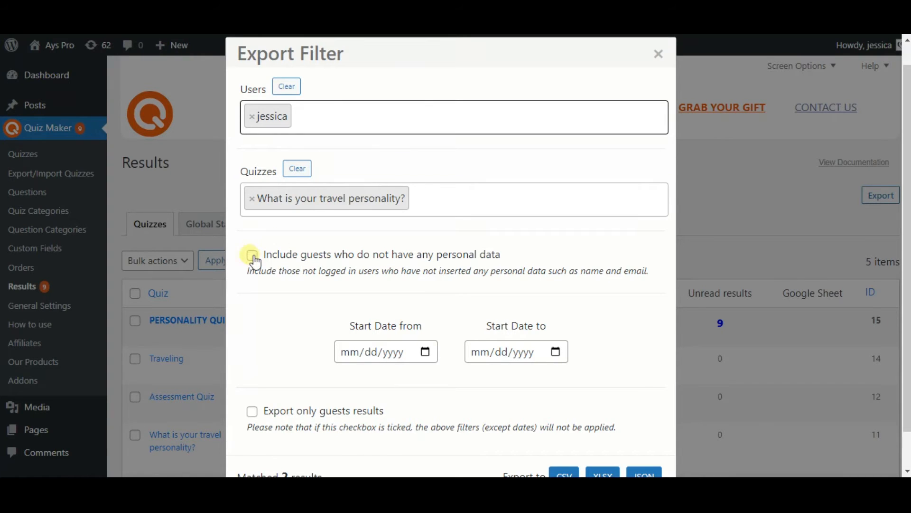
left_click(252, 256)
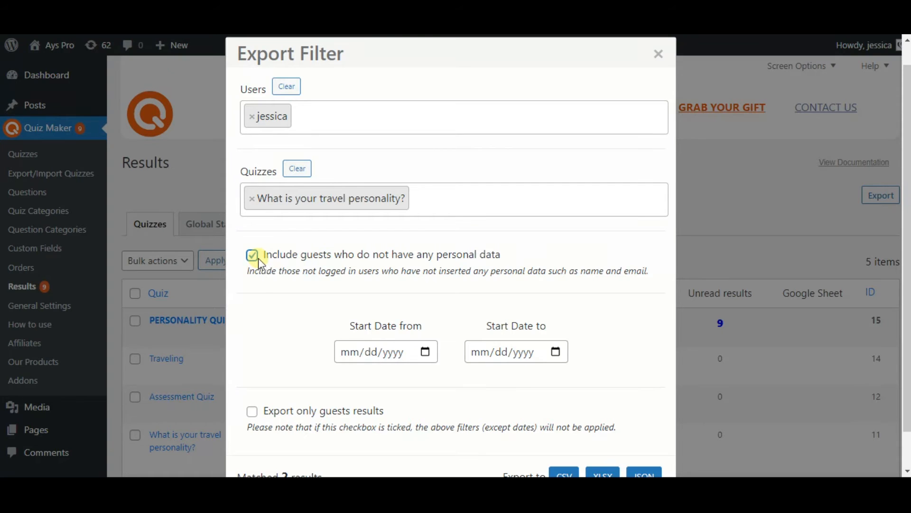
left_click(252, 255)
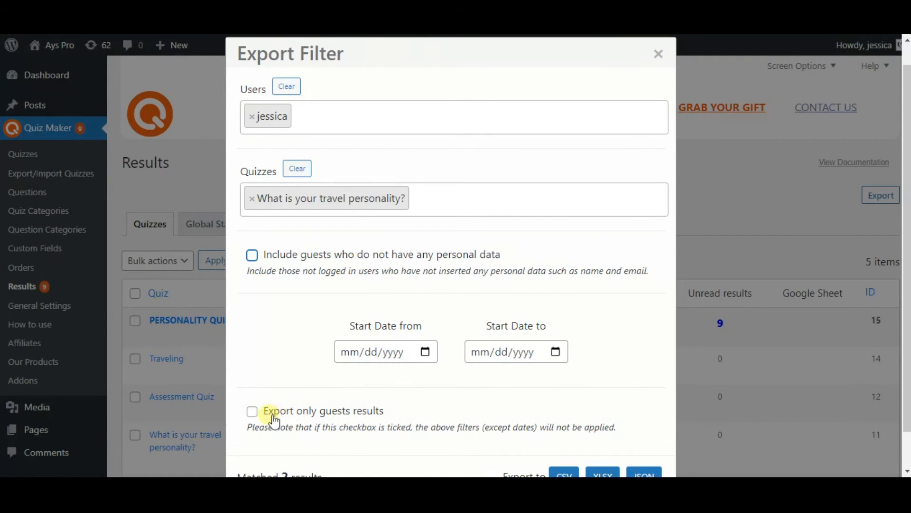
left_click(252, 411)
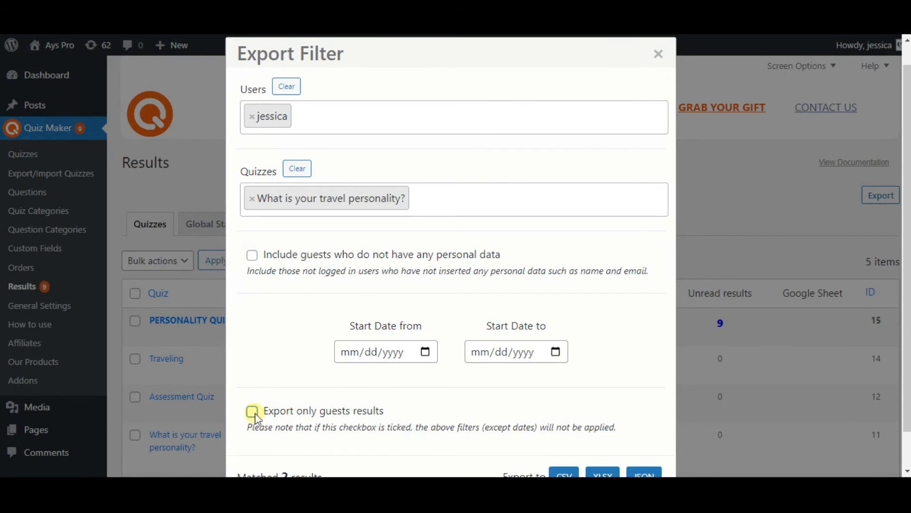
left_click(251, 410)
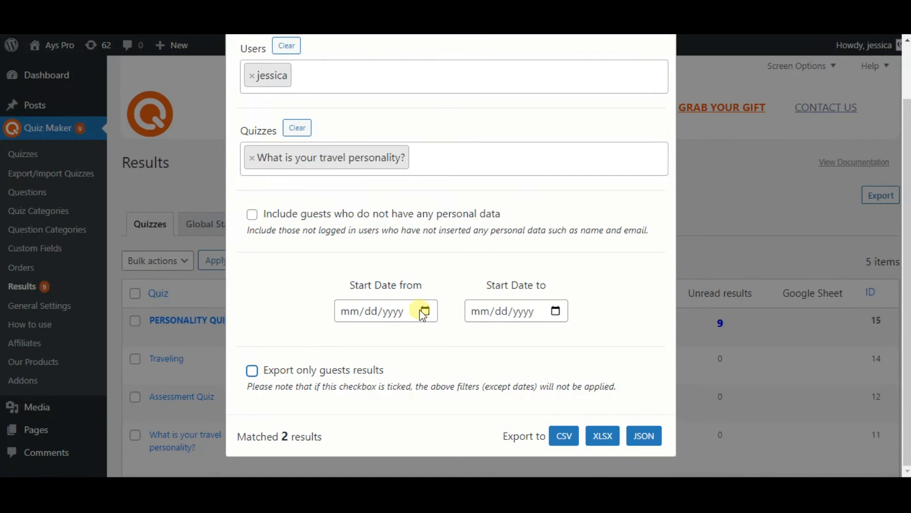
Leave the date range empty and export the 2 matched results as XLSX.
left_click(423, 311)
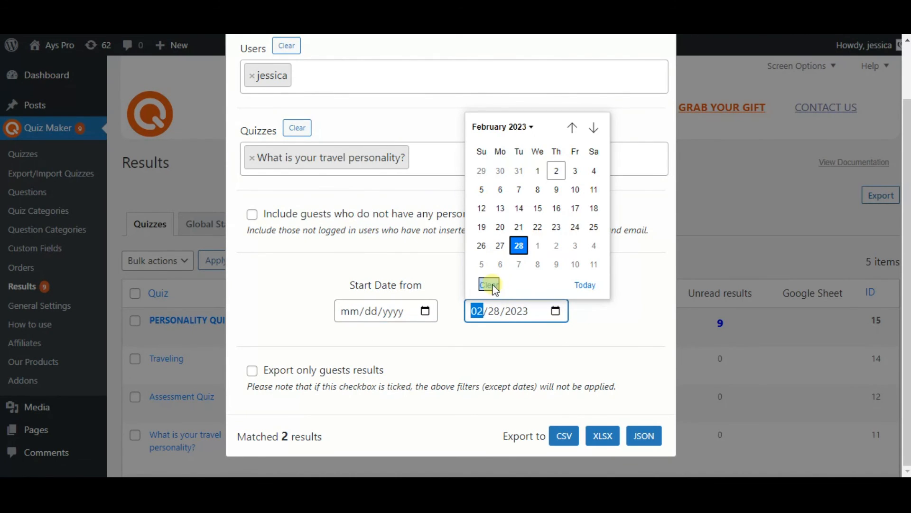
left_click(489, 285)
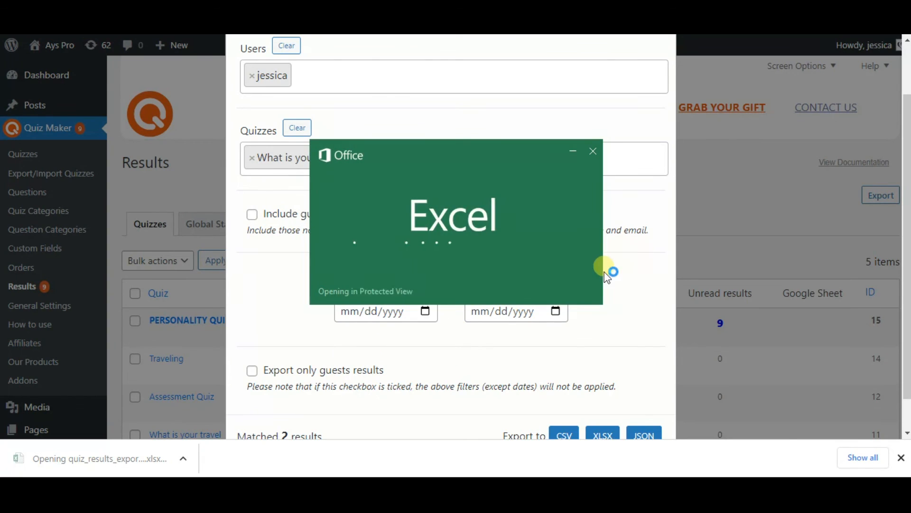
left_click(603, 435)
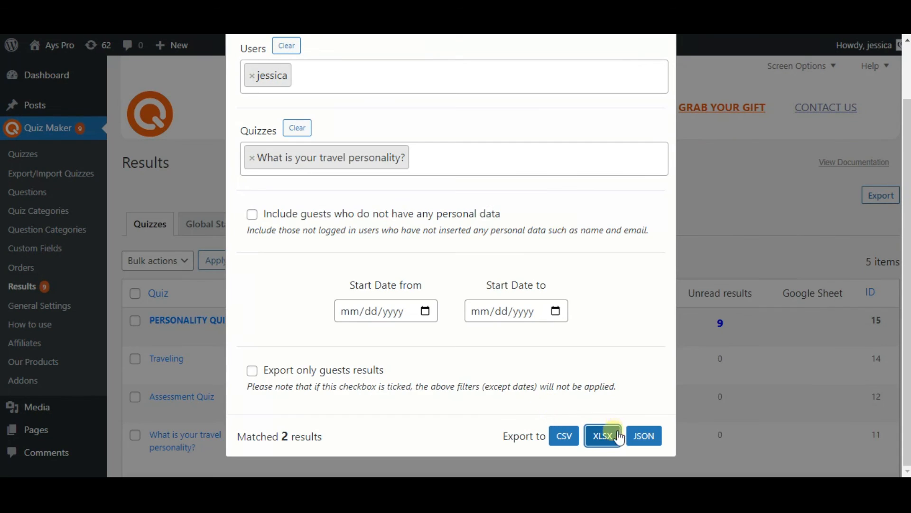
left_click(604, 435)
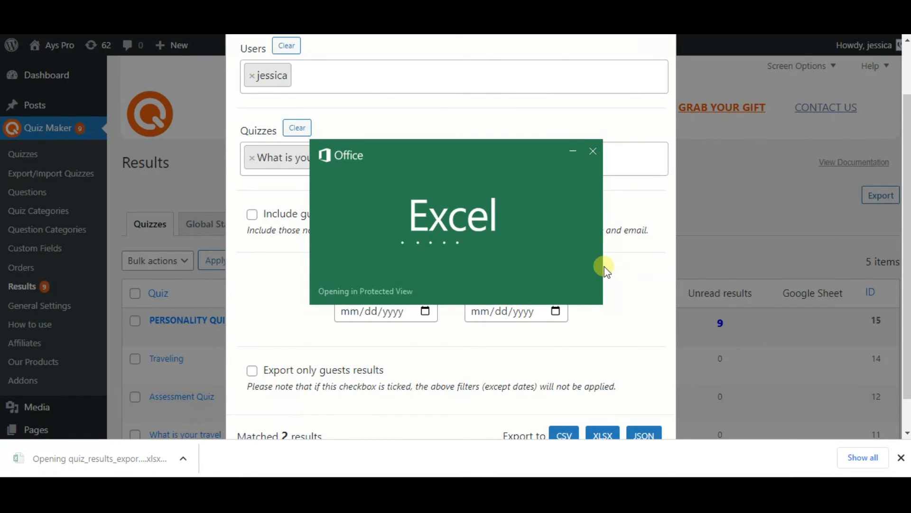